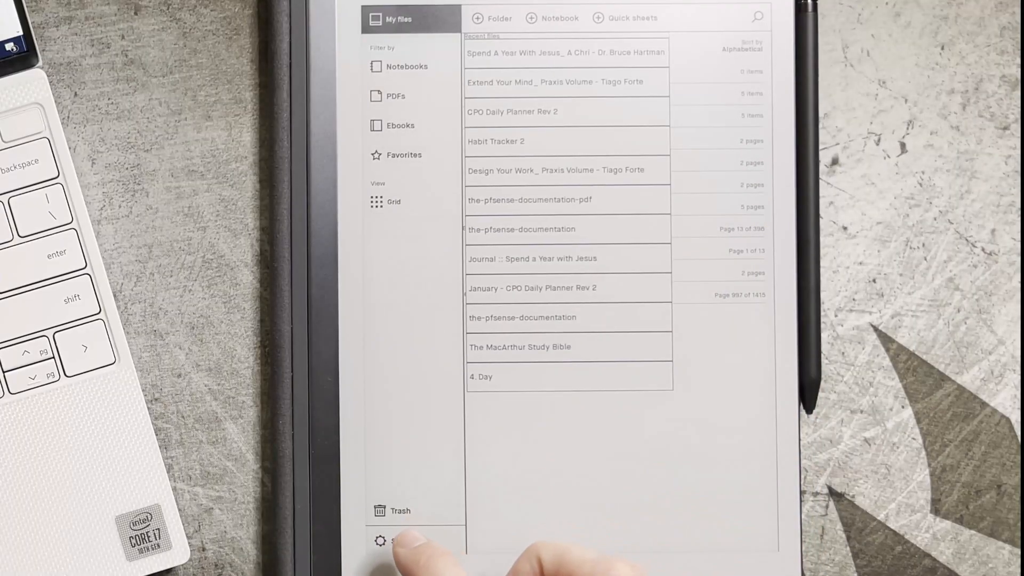
# Step: Open the reMarkable settings from the My files sidebar and go to Help
pyautogui.click(381, 540)
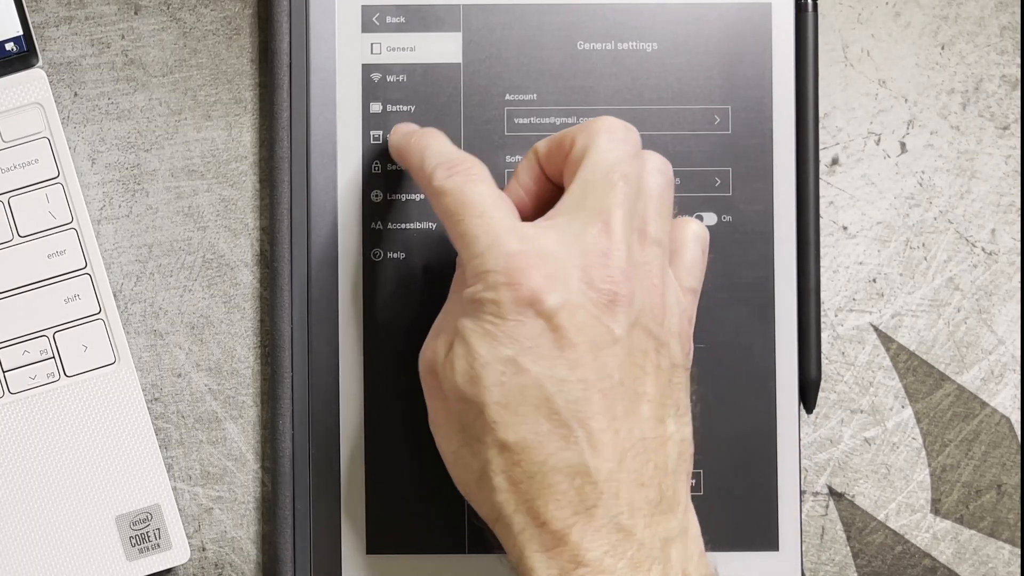
pyautogui.click(399, 137)
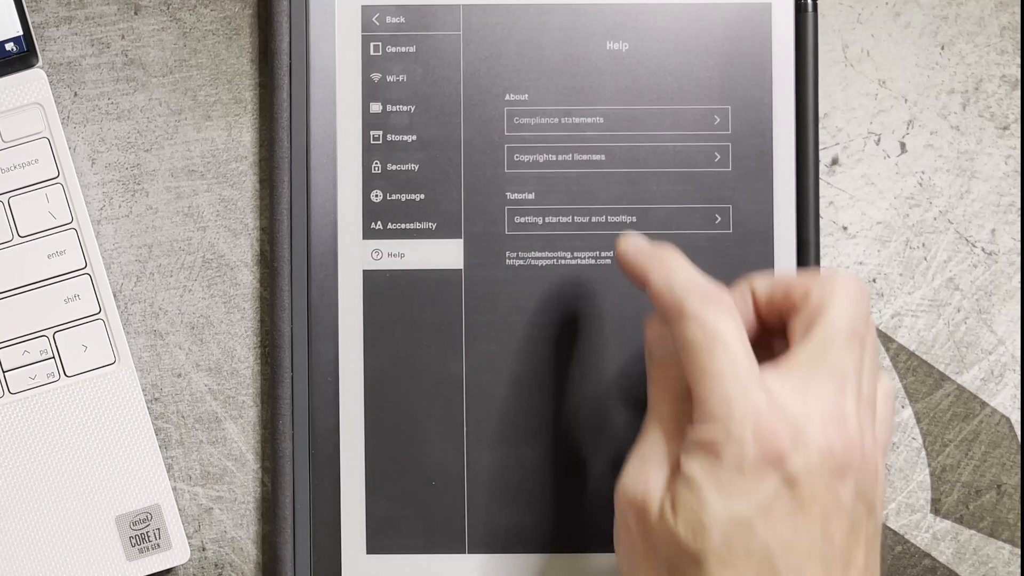
# Step: Open Copyrights and licenses in Help to reveal the SSH IP address and password
pyautogui.click(617, 157)
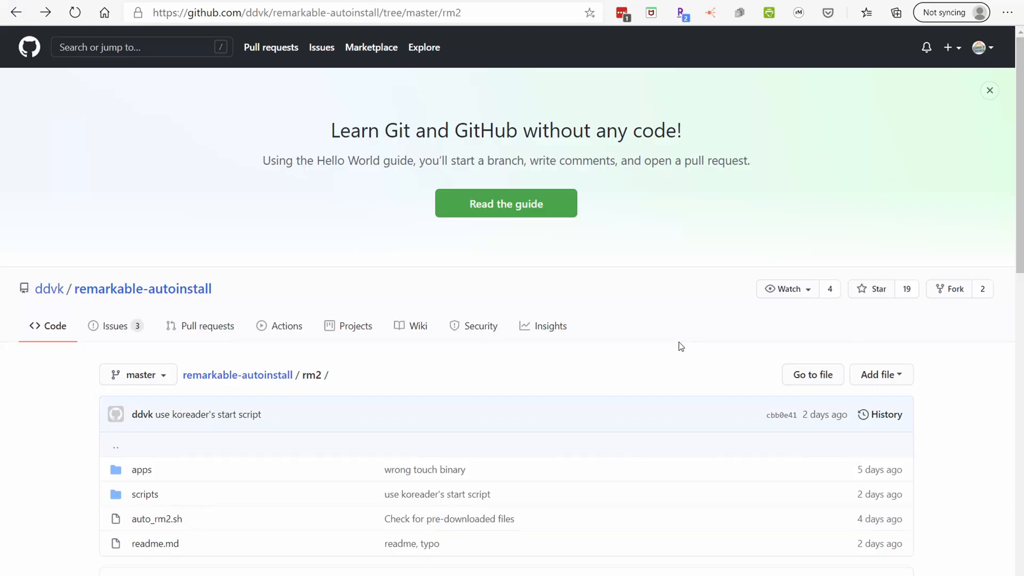
# Step: Scroll the rm2 folder page down to the readme's KOReader toggler install command
pyautogui.scroll(-3)
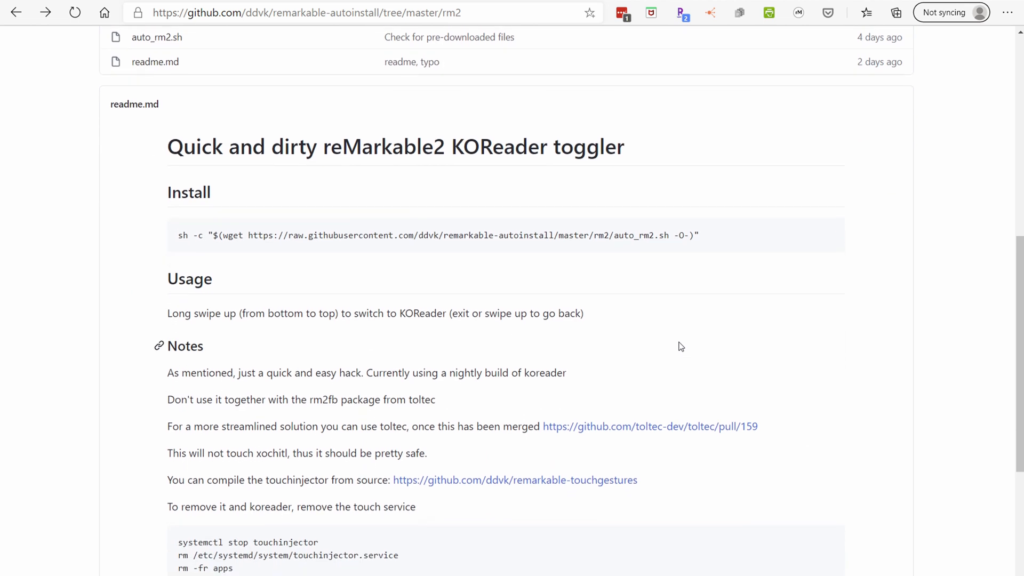
pyautogui.scroll(-3)
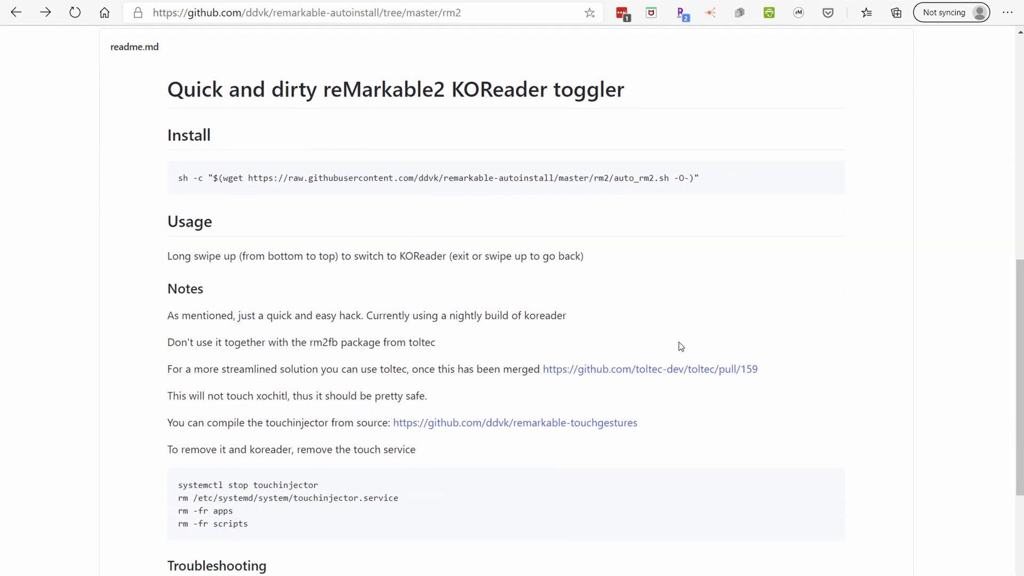